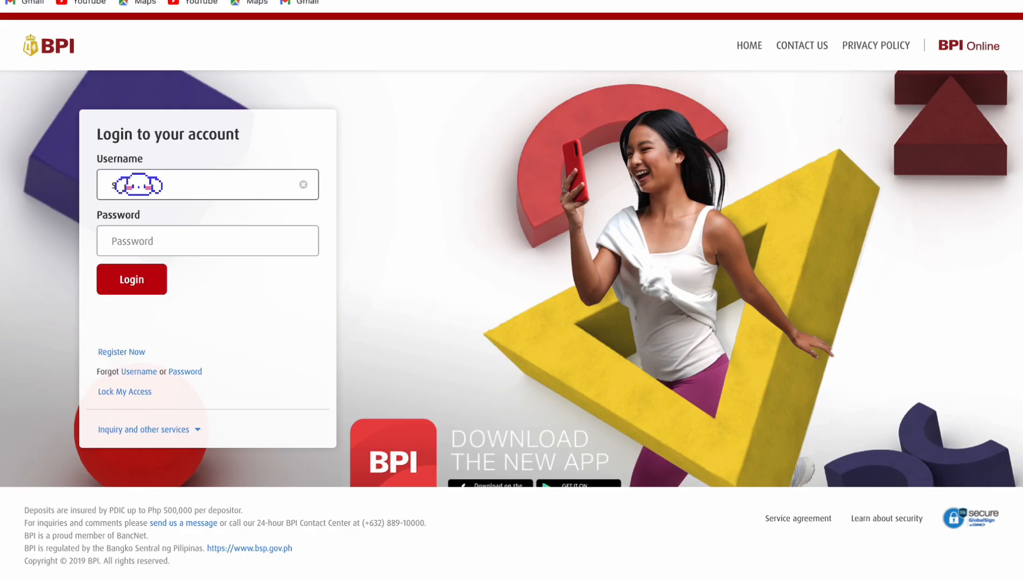
Step: Enter the password and submit the BPI Online login credentials
type("•")
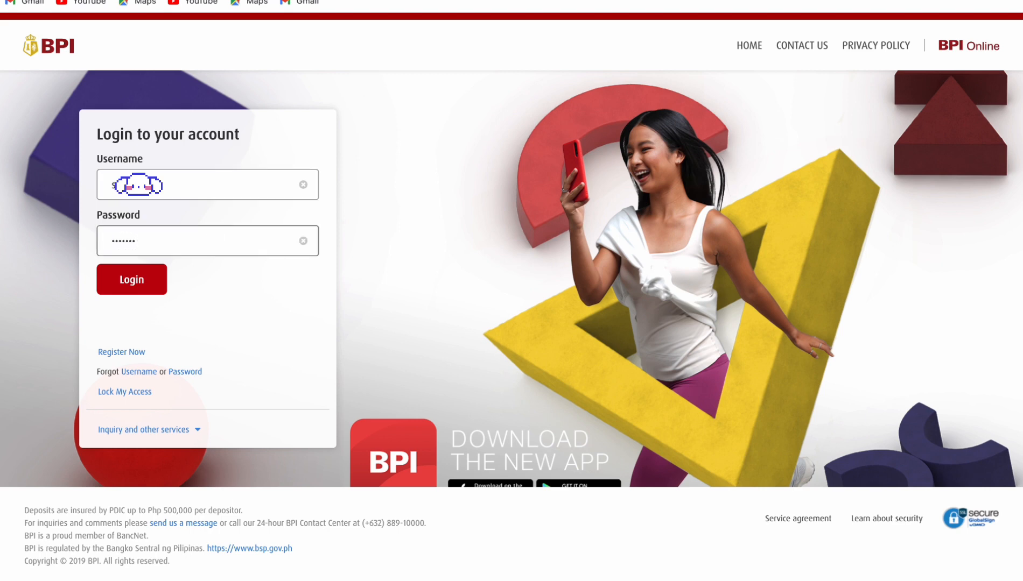
left_click(131, 278)
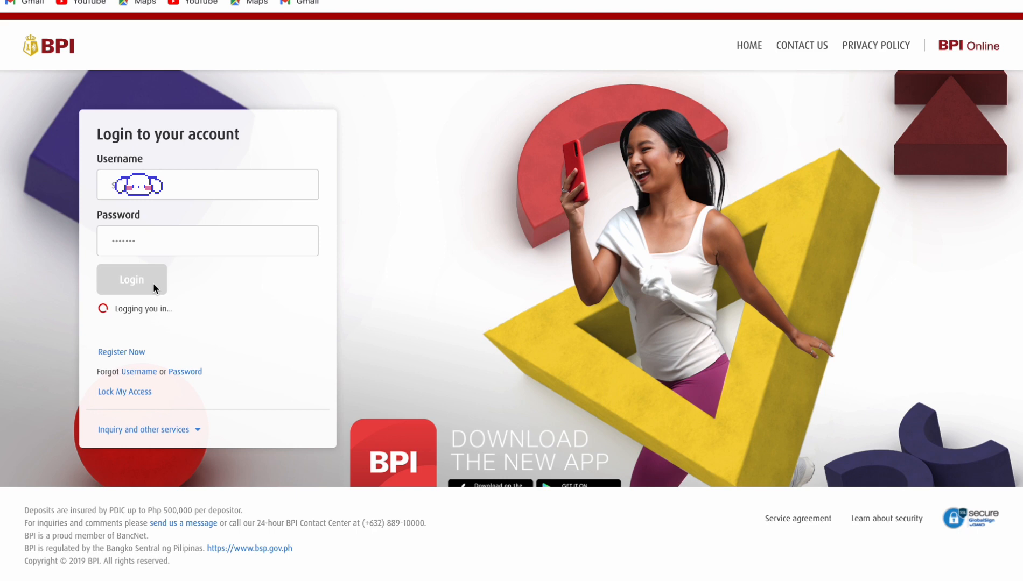
Step: Dismiss the welcome message and reach Manage Billers and Payees via Other Services
left_click(132, 279)
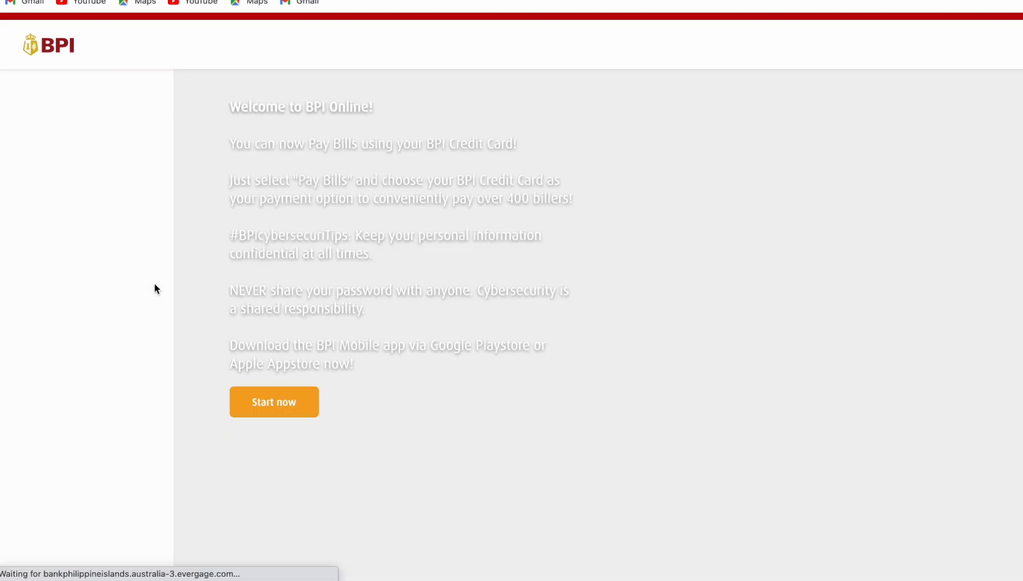
left_click(274, 401)
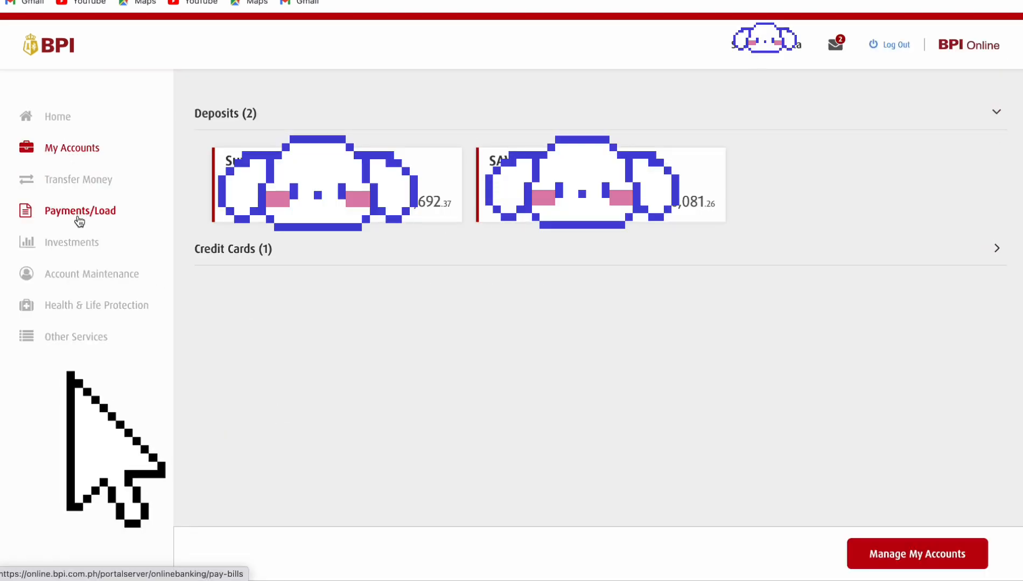
left_click(76, 337)
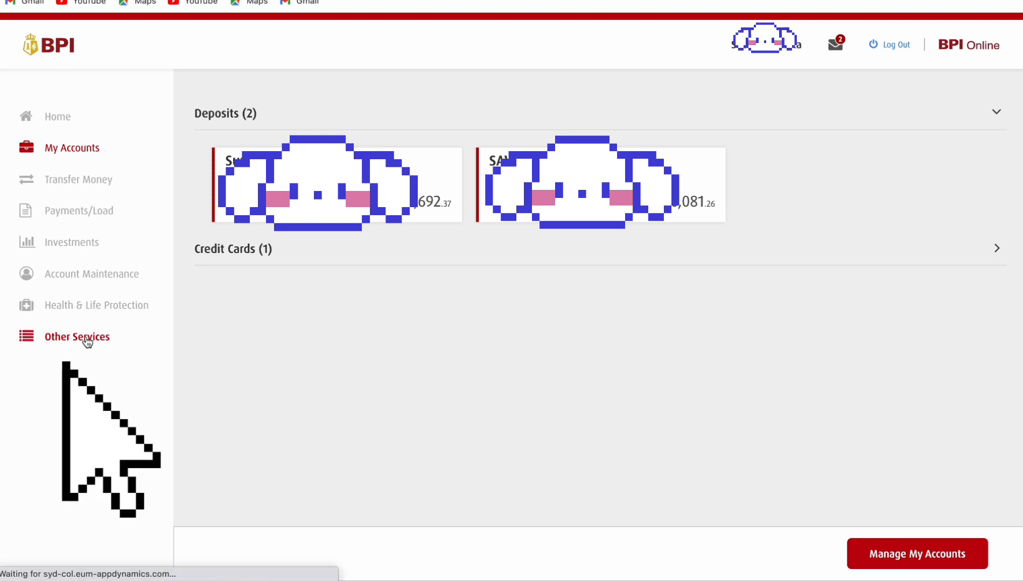
left_click(76, 337)
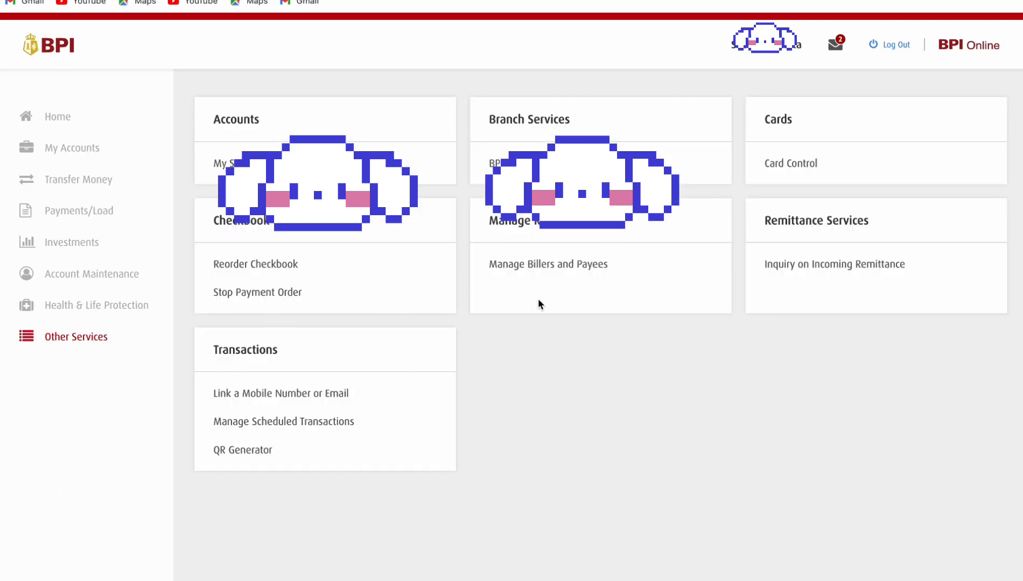
mouse_move(541, 269)
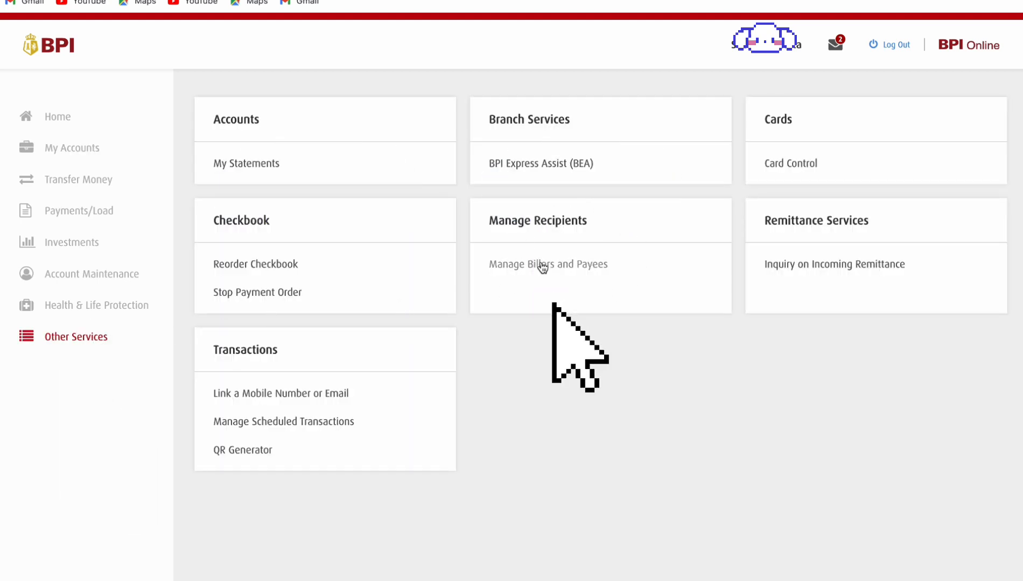
left_click(547, 265)
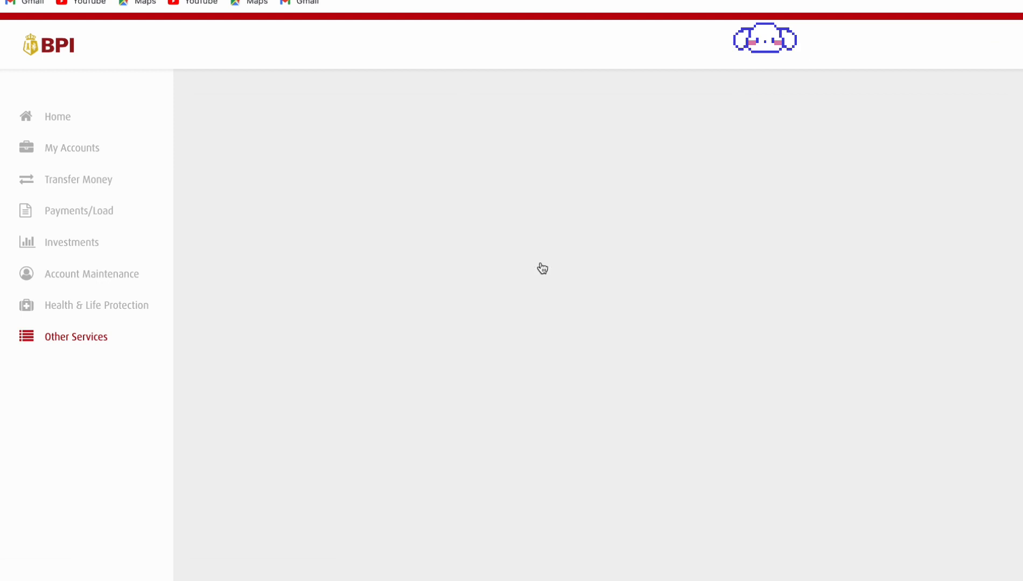
Step: Start Add New Recipient from the Manage Billers and Payees list
left_click(75, 336)
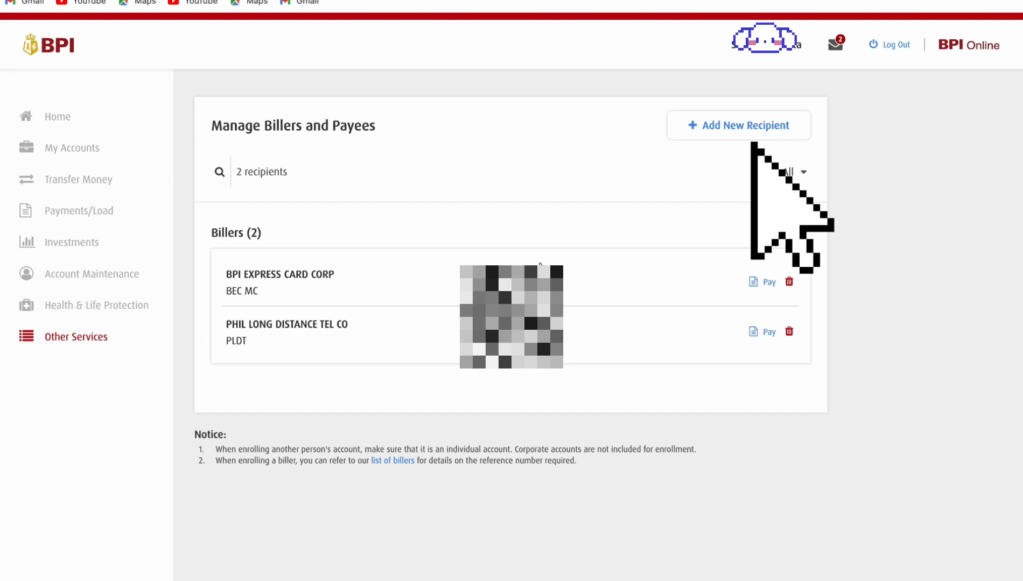
mouse_move(566, 201)
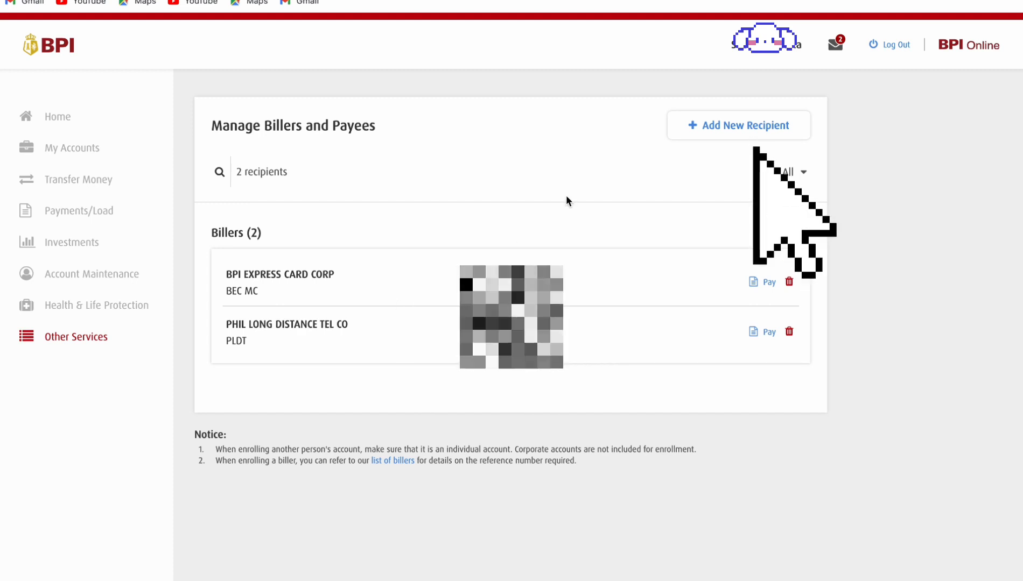
left_click(738, 124)
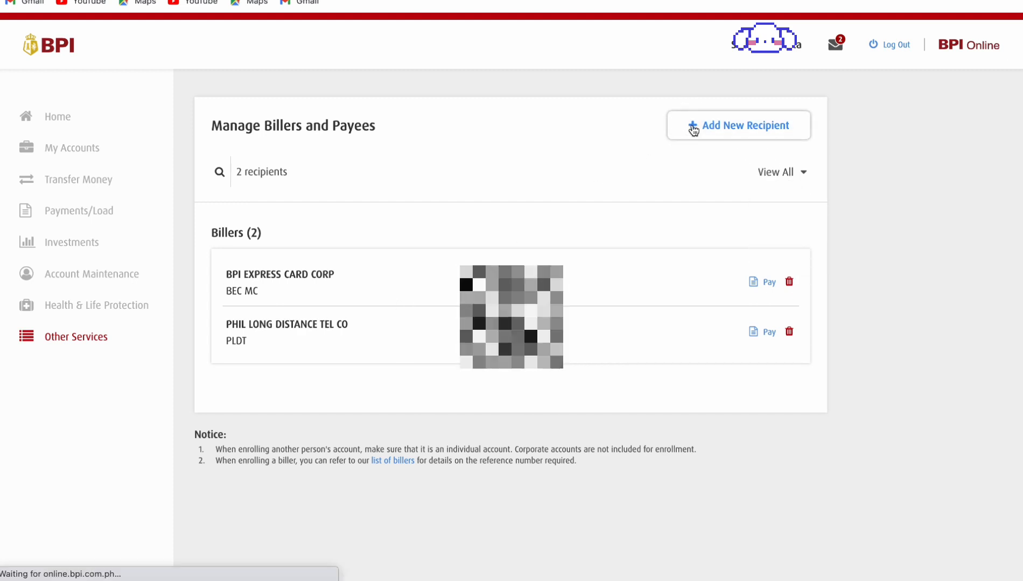
left_click(737, 125)
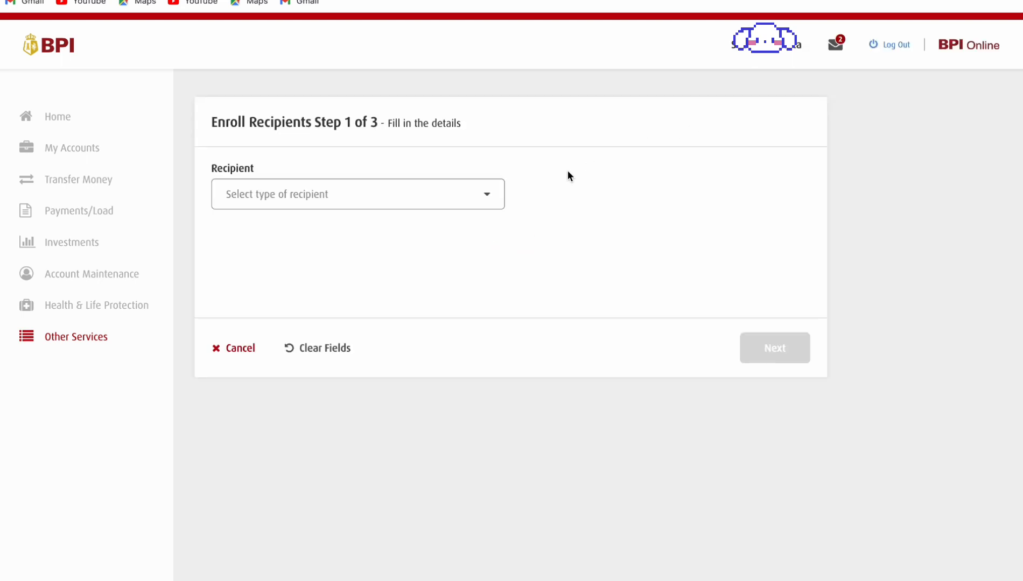
Step: Choose Billers, search 'sun', select SUNLIFE OF CANADA (PHILIPPINES and enter reference number starting '08'
left_click(358, 193)
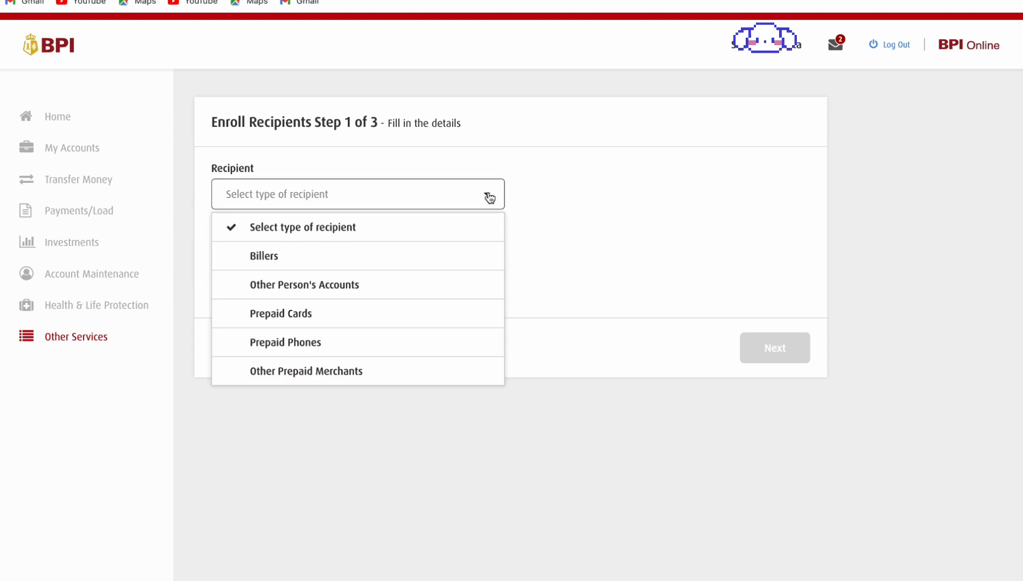
mouse_move(433, 256)
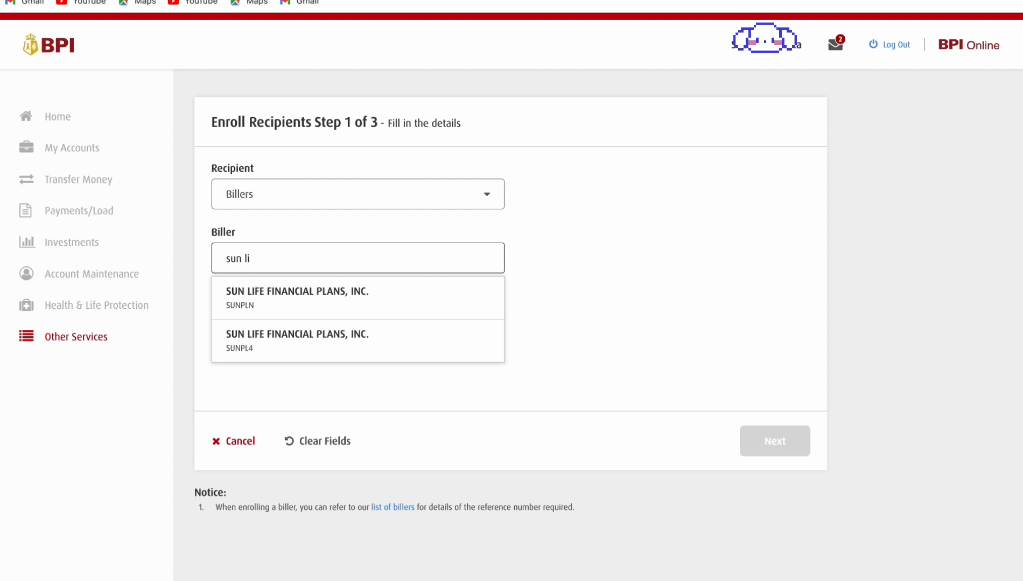
key("Backspace")
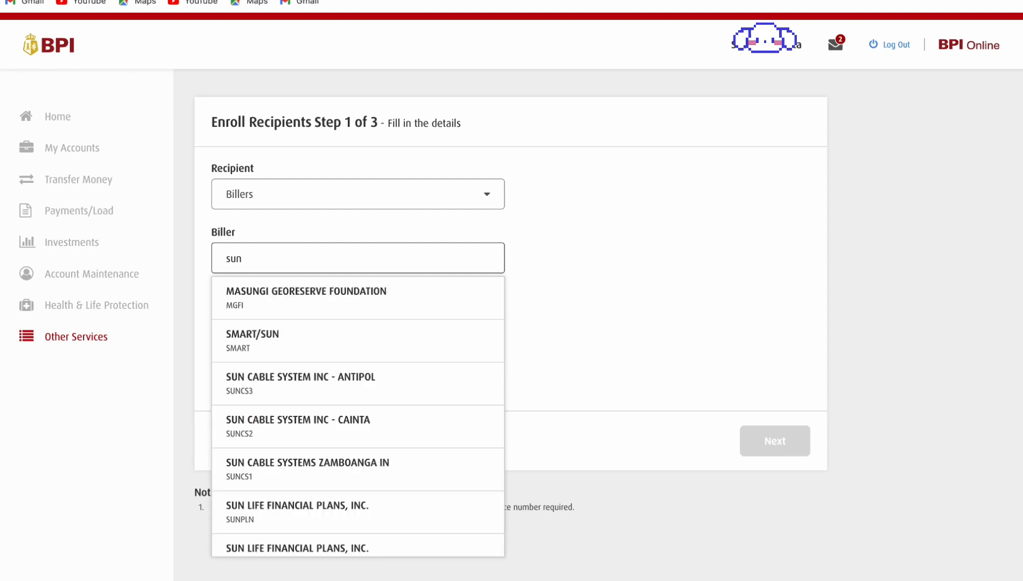
scroll("down", 3)
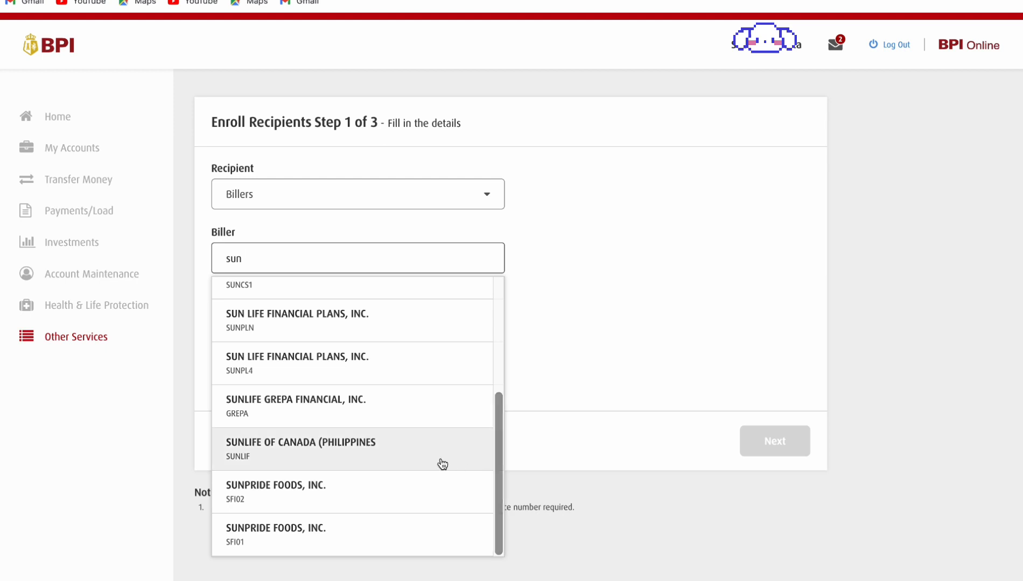
left_click(300, 449)
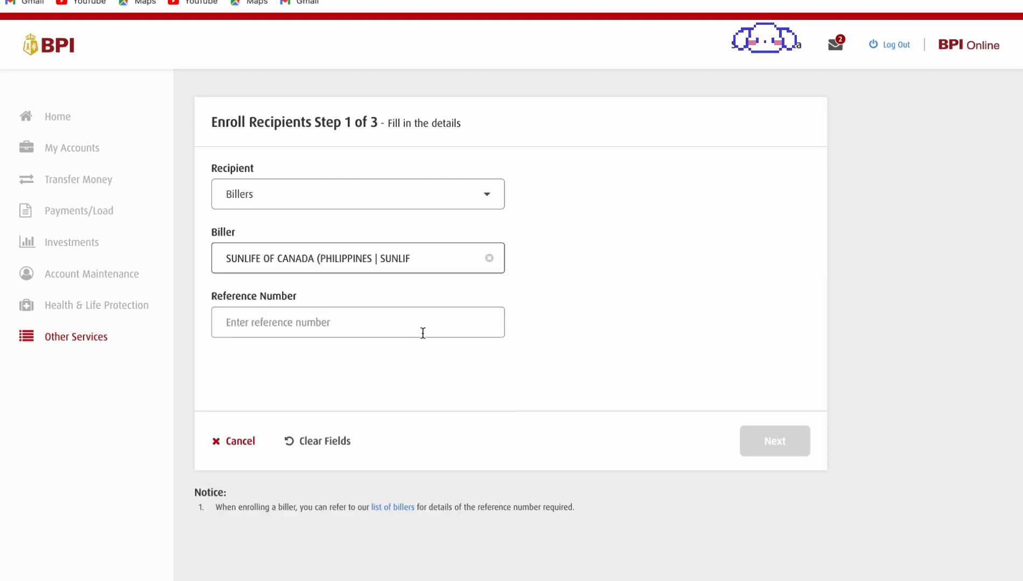
left_click(357, 322)
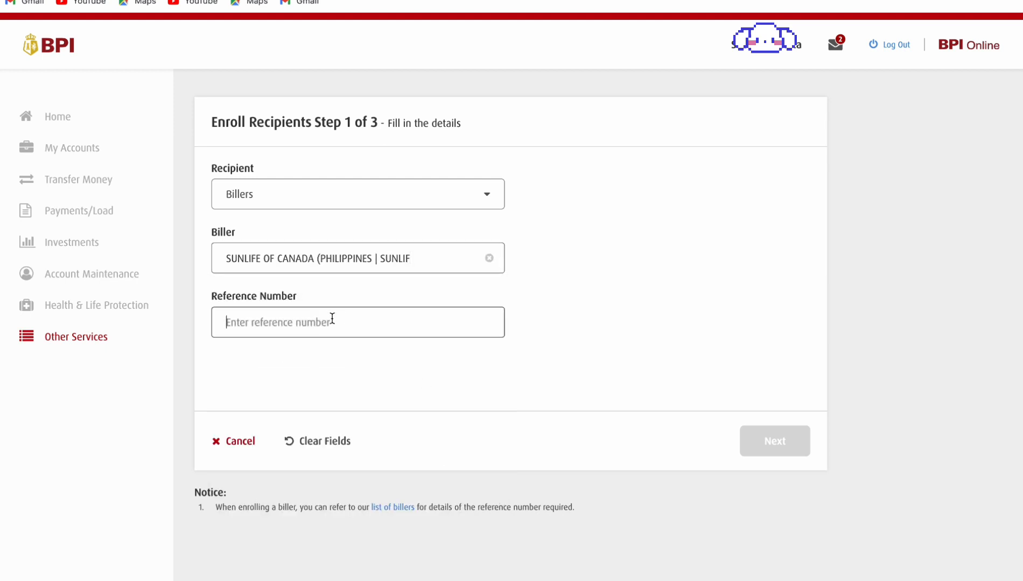
type("08")
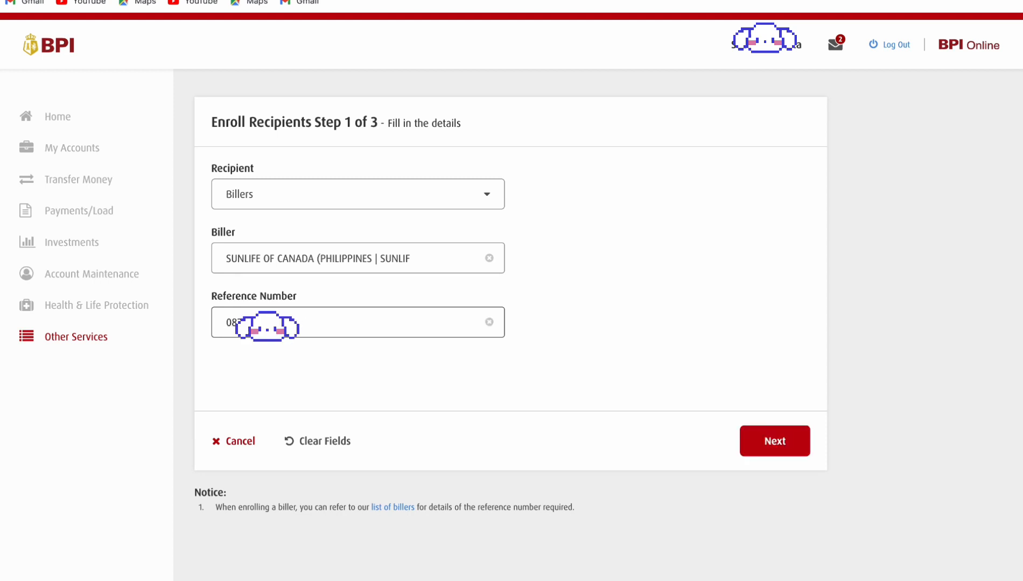
Step: Advance to Step 2, review the Sunlife of Canada details and confirm the enrollment
left_click(774, 441)
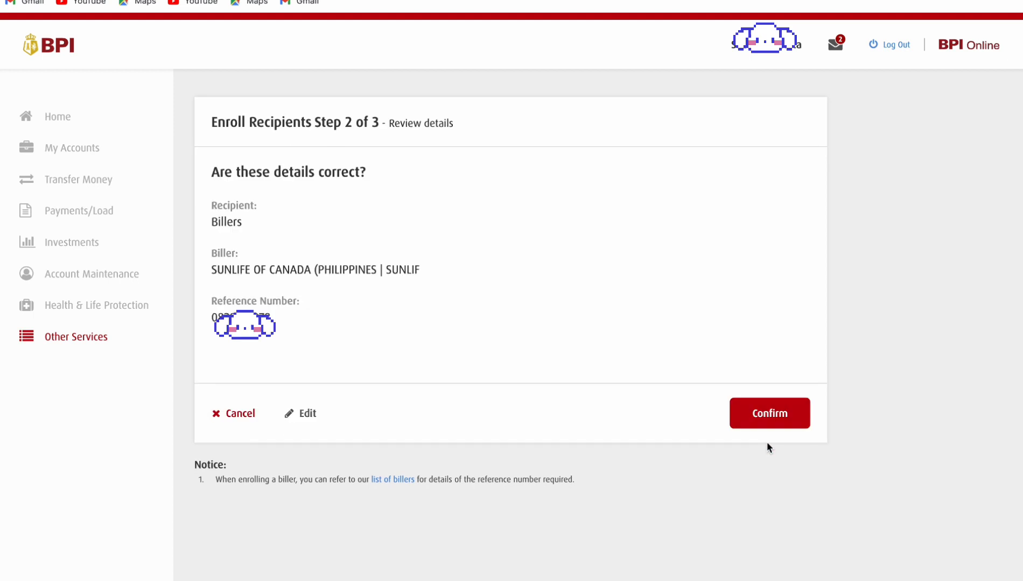
left_click(769, 414)
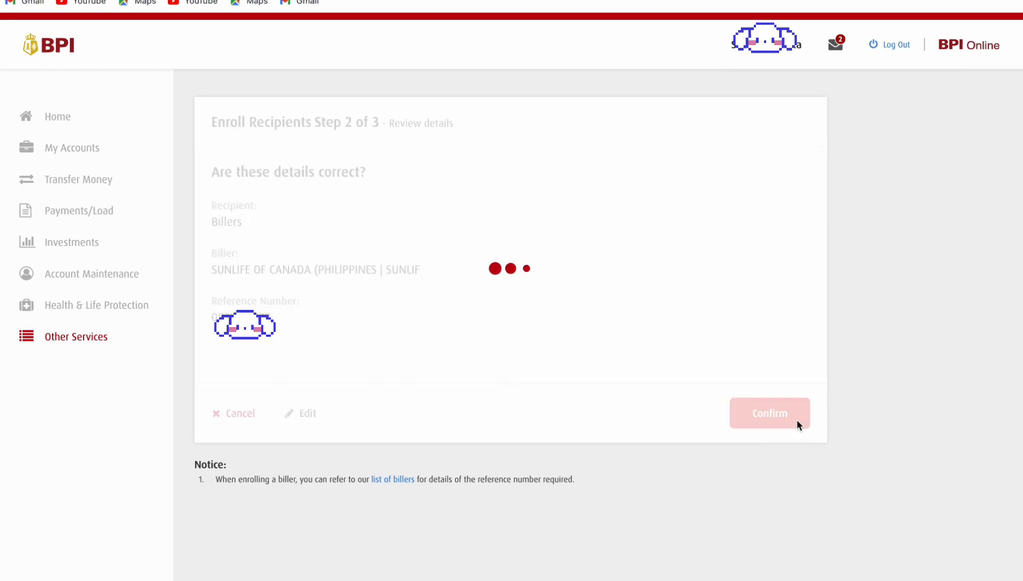
Step: Request the one-time PIN by SMS, enter the 6-digit OTP and submit it
left_click(769, 413)
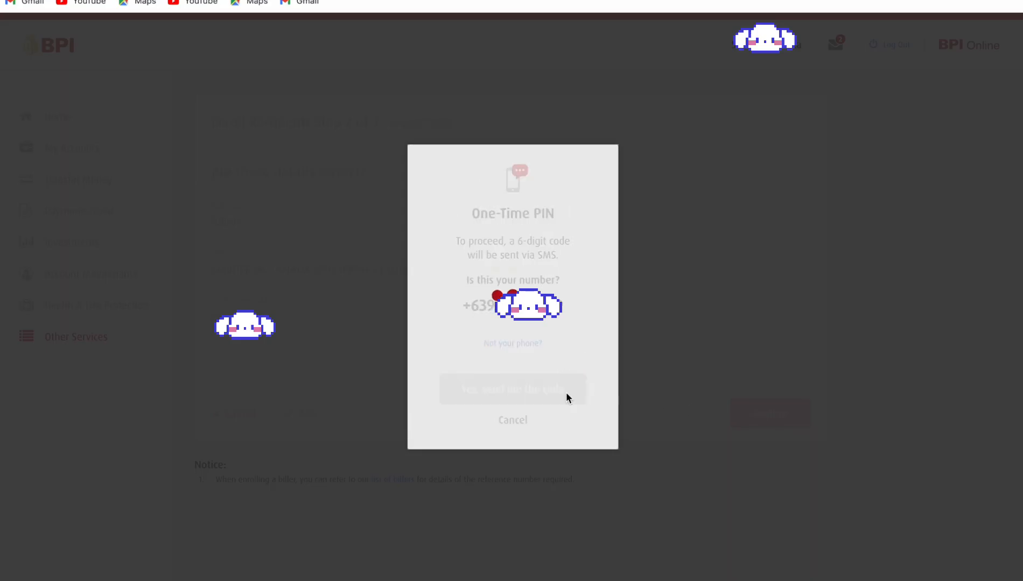
left_click(512, 389)
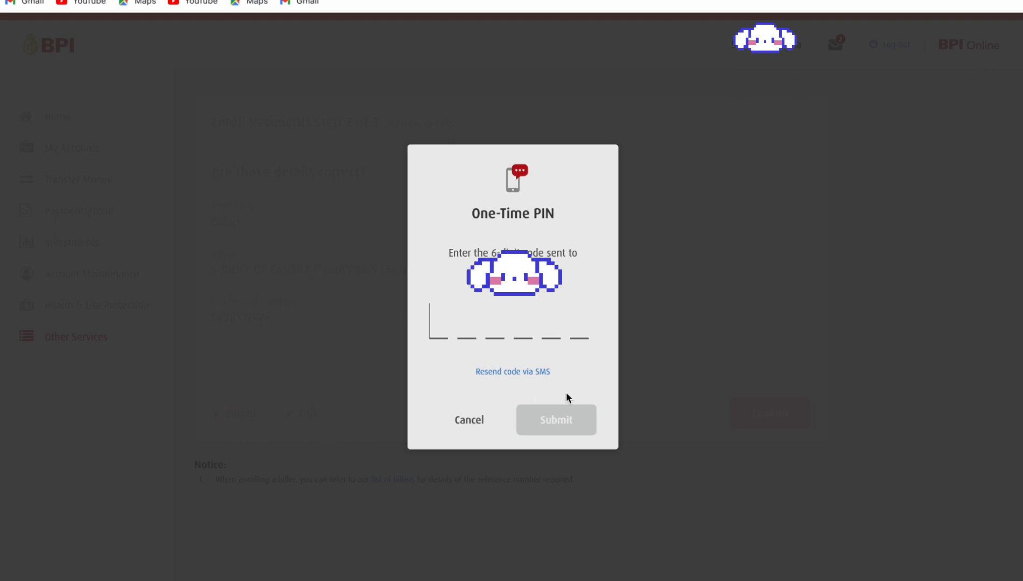
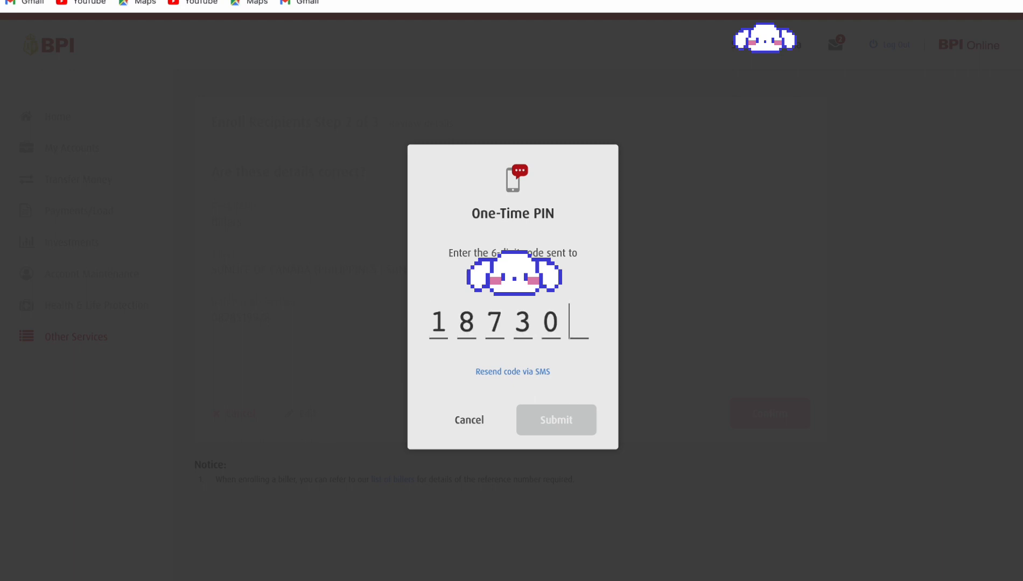
left_click(555, 420)
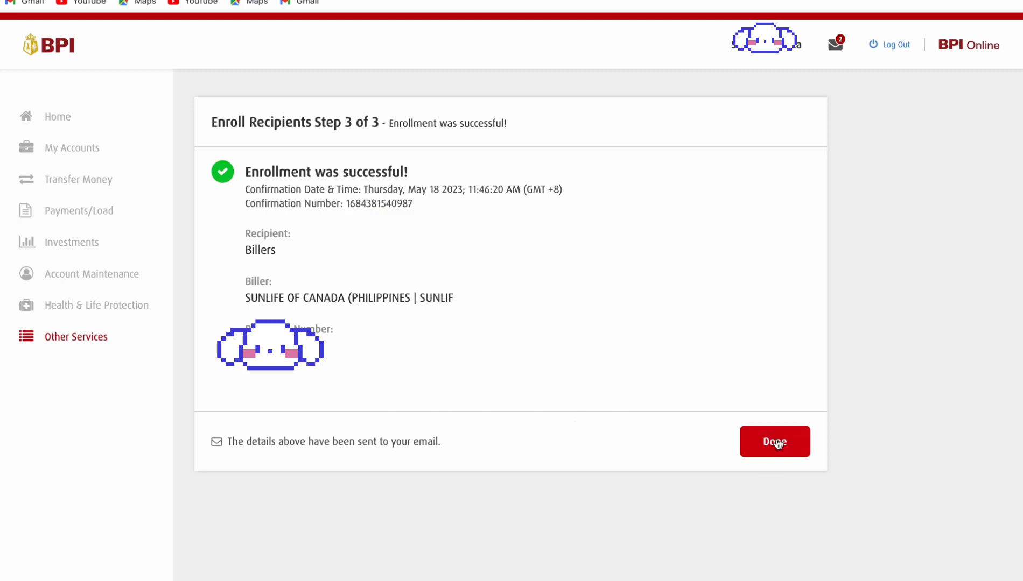
Step: Finish with Done, then start a payment to the newly listed Sunlife of Canada biller
left_click(775, 442)
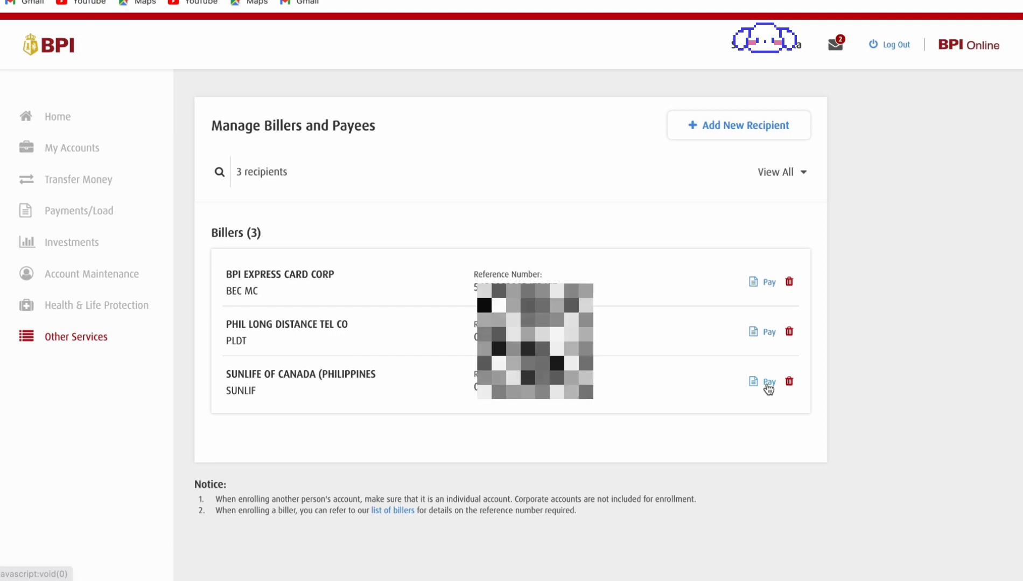
left_click(766, 383)
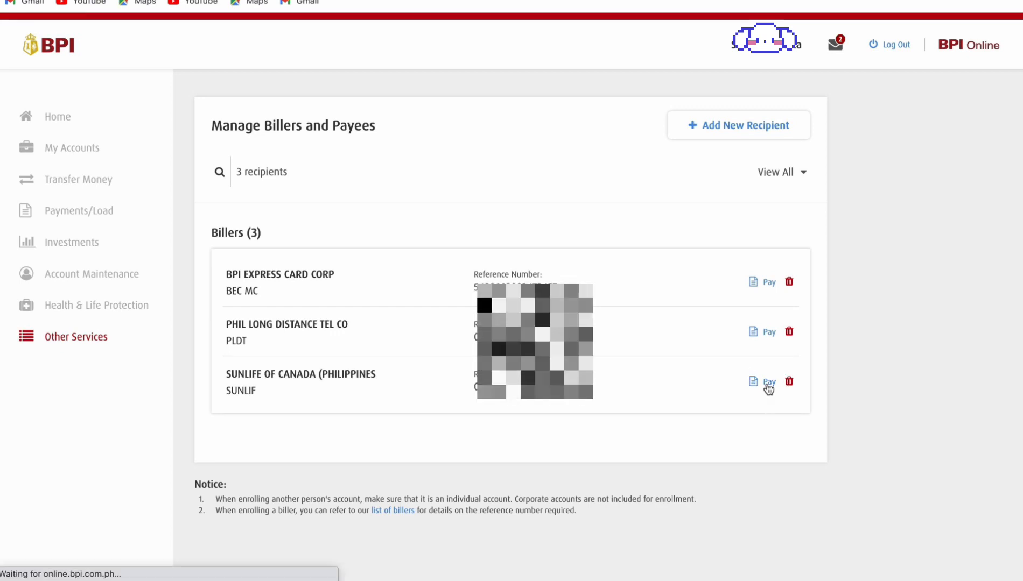